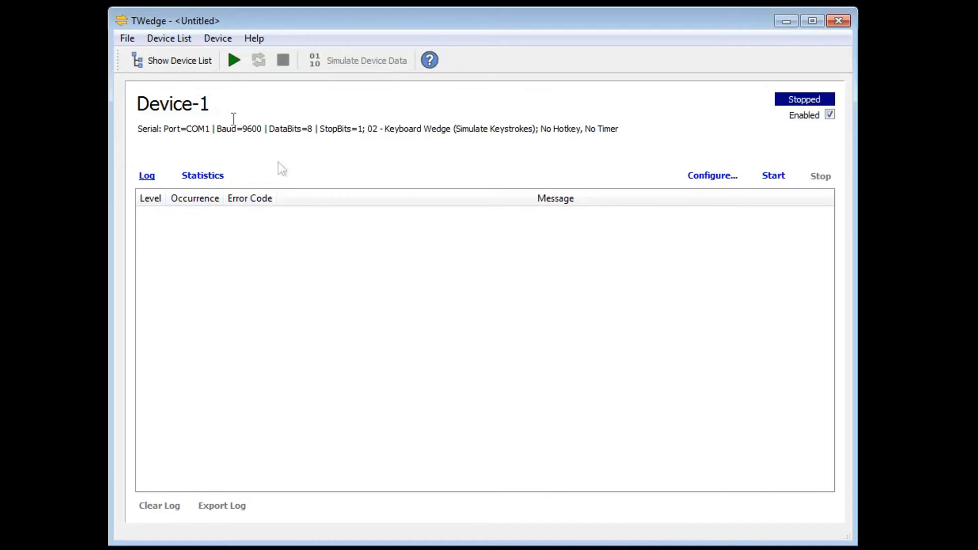
Display the device list and select Device-1, the stopped COM1 serial keyboard wedge.
click(178, 60)
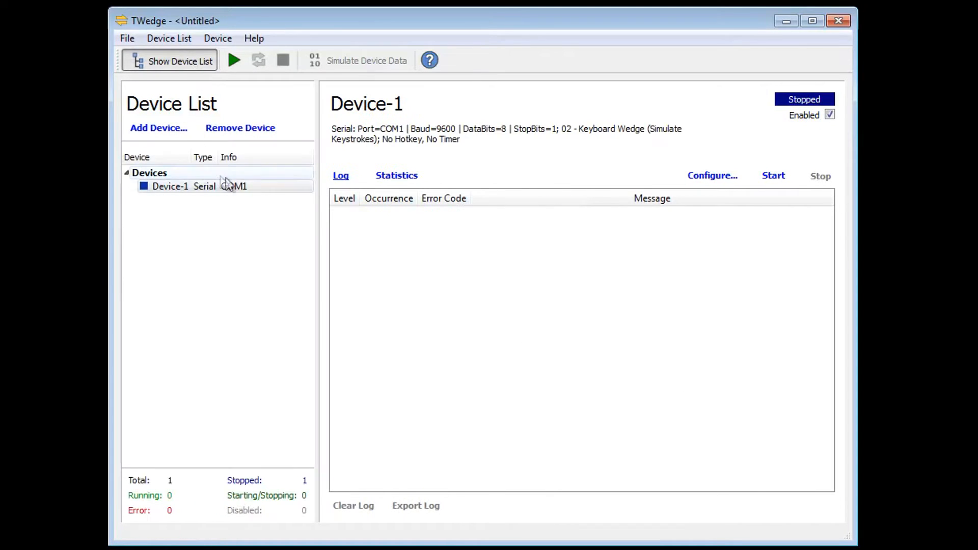
click(200, 185)
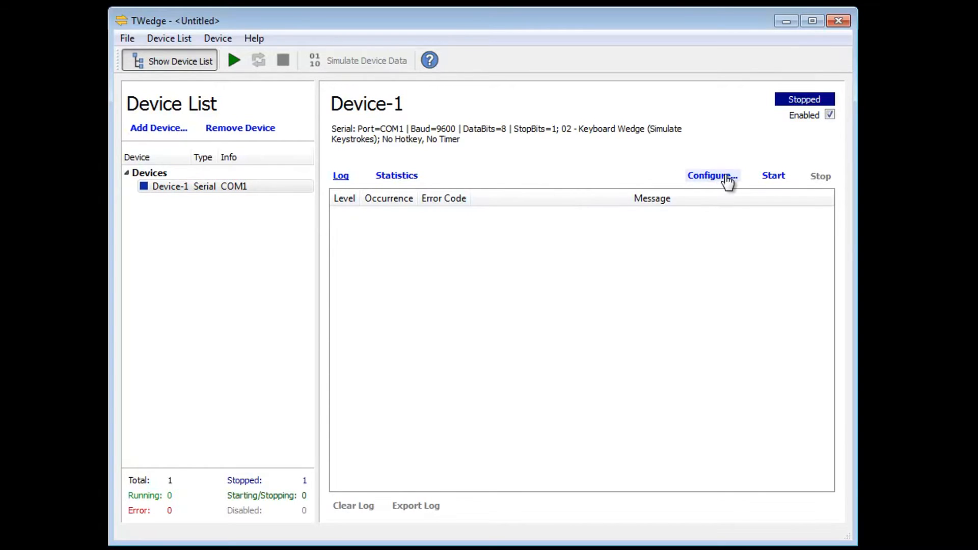
Set Device-1's interface to USB HID Device with Suppress keystrokes enabled.
click(710, 175)
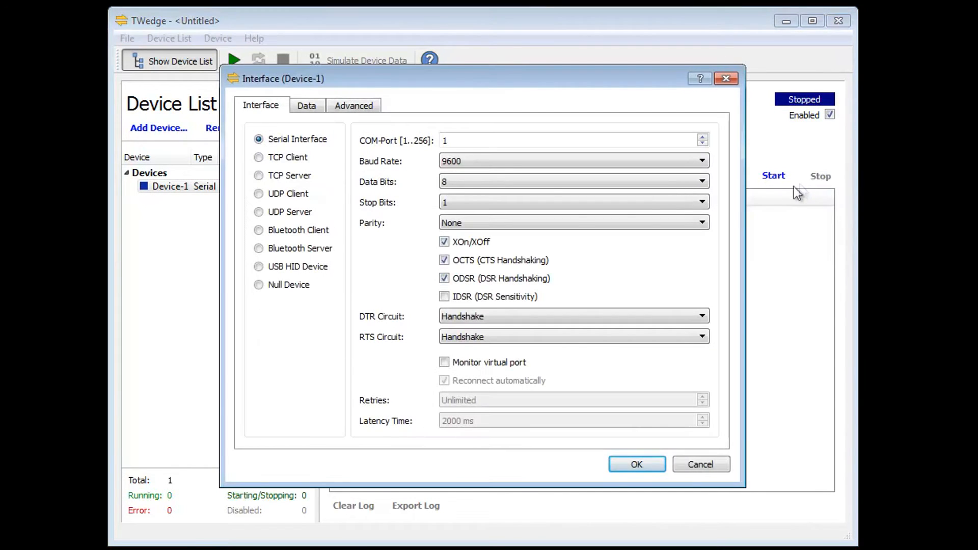
click(258, 266)
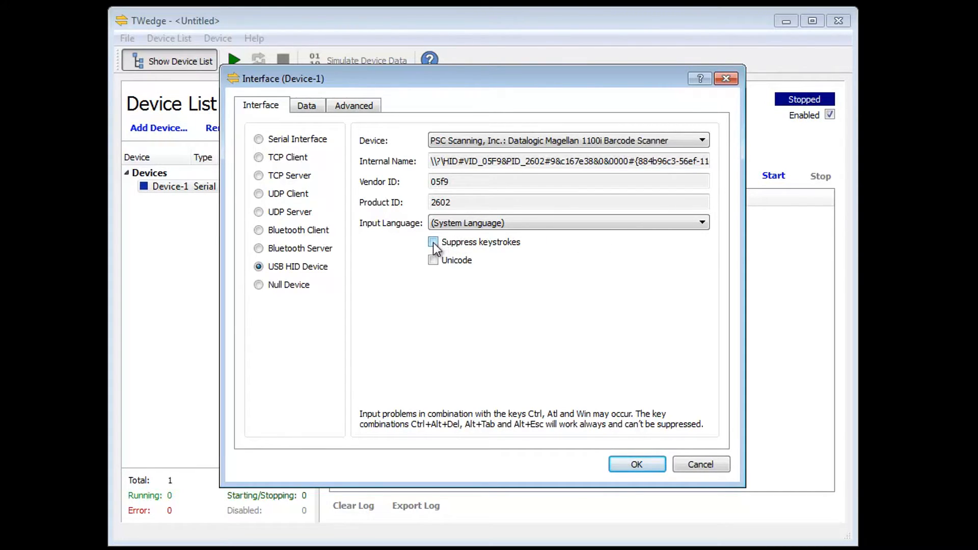
click(433, 242)
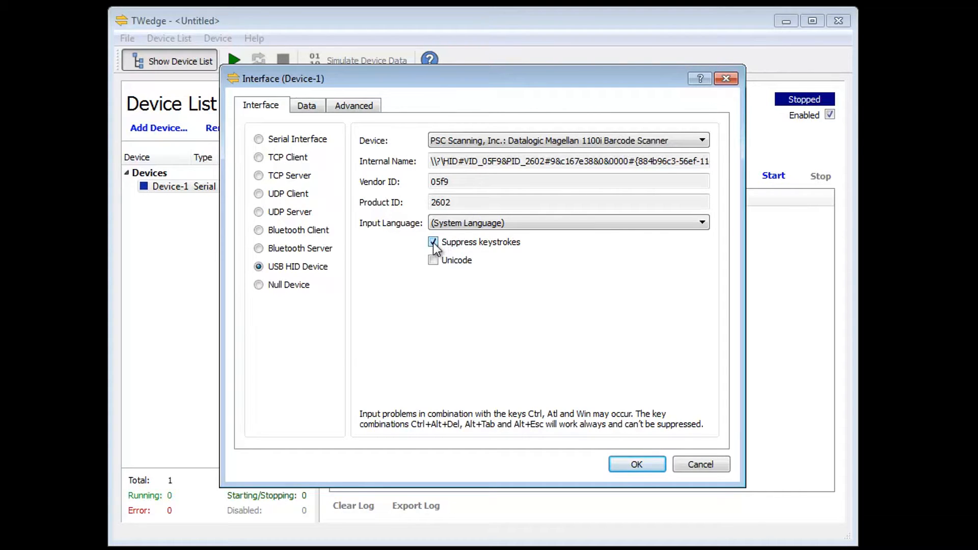
click(635, 463)
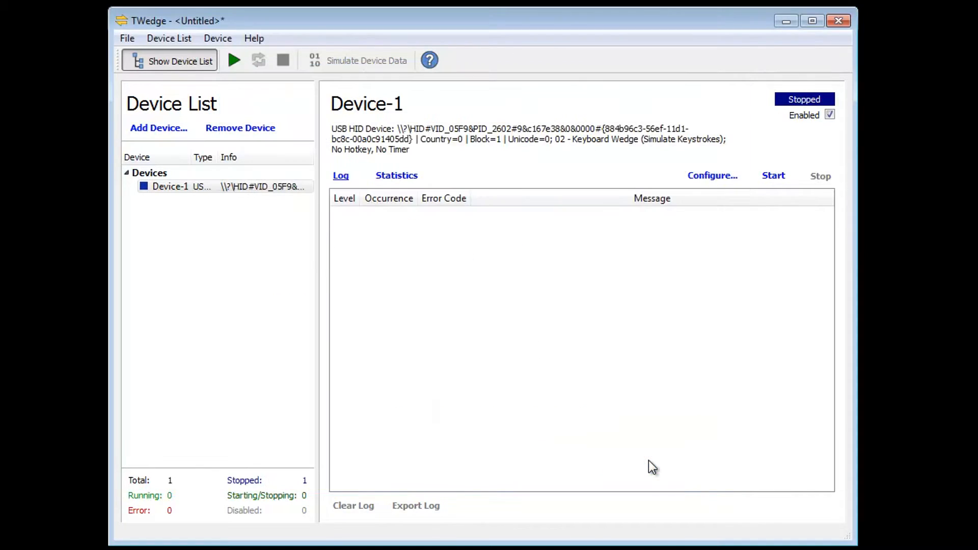
Change Device-1's device name to 'Main Scanner' in the Description dialog.
click(711, 176)
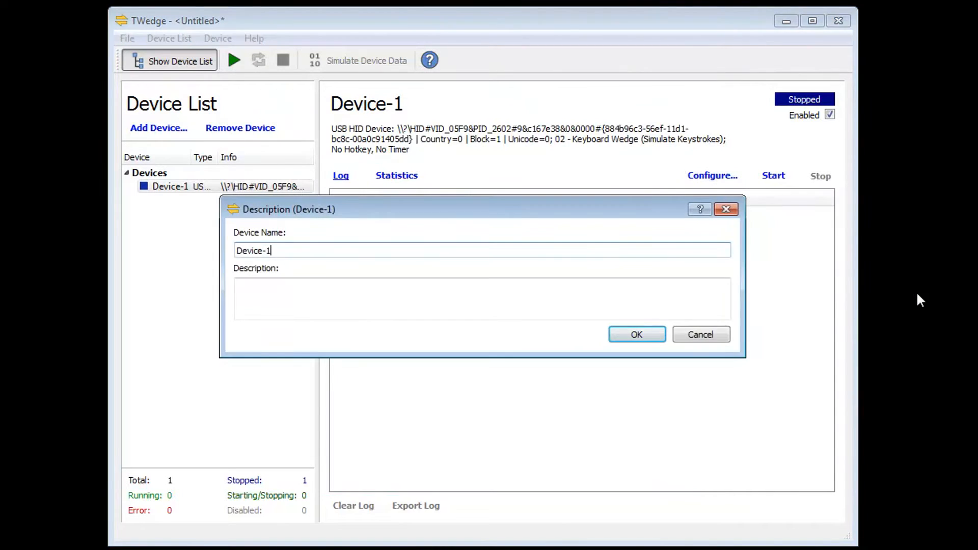
text(M)
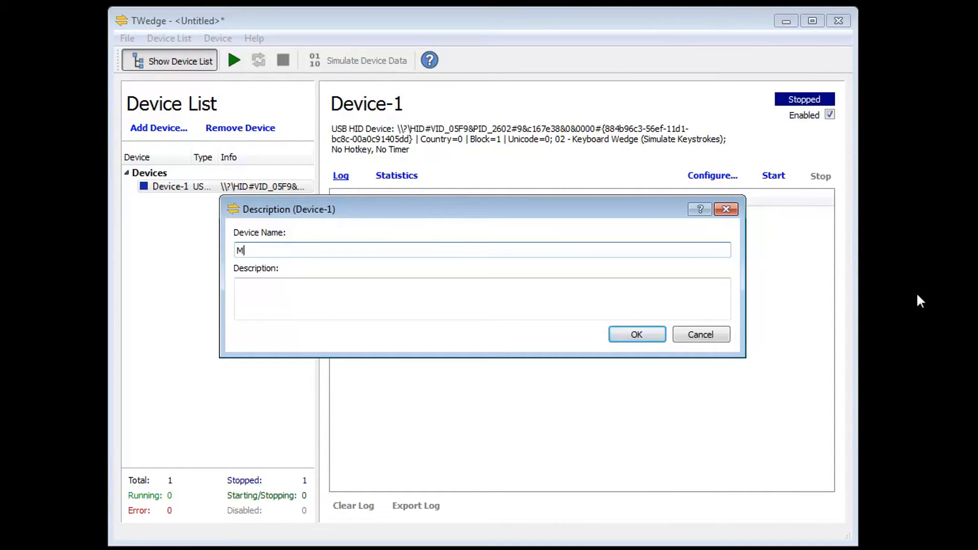
text(ain Scanner)
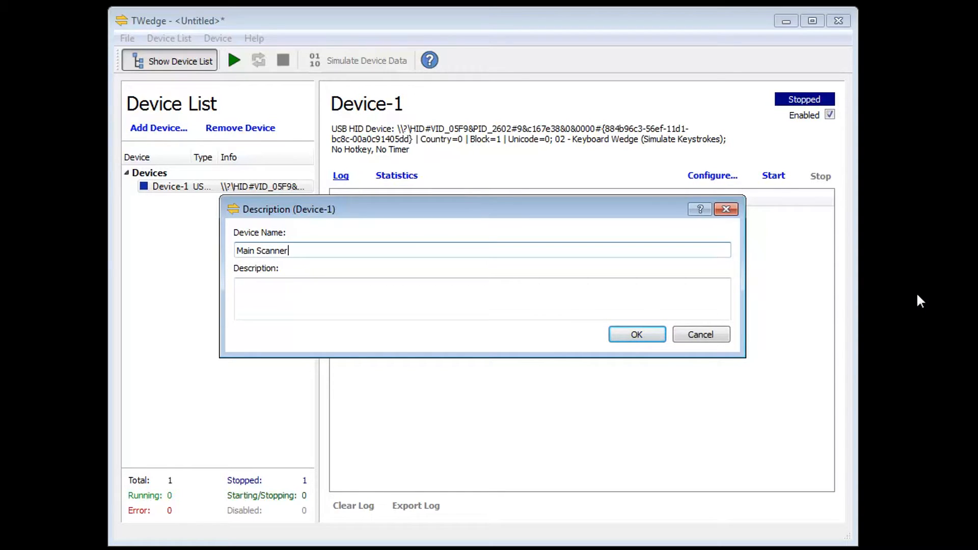
click(636, 333)
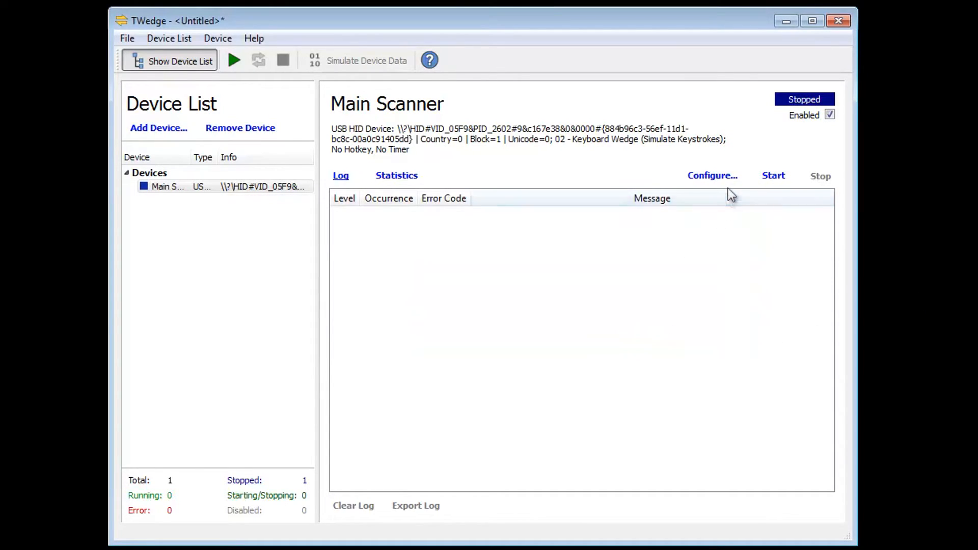
Assign action '30 - Insert Data into ODBC Database (SQL)', keeping data source TWedge_Sample.
click(711, 175)
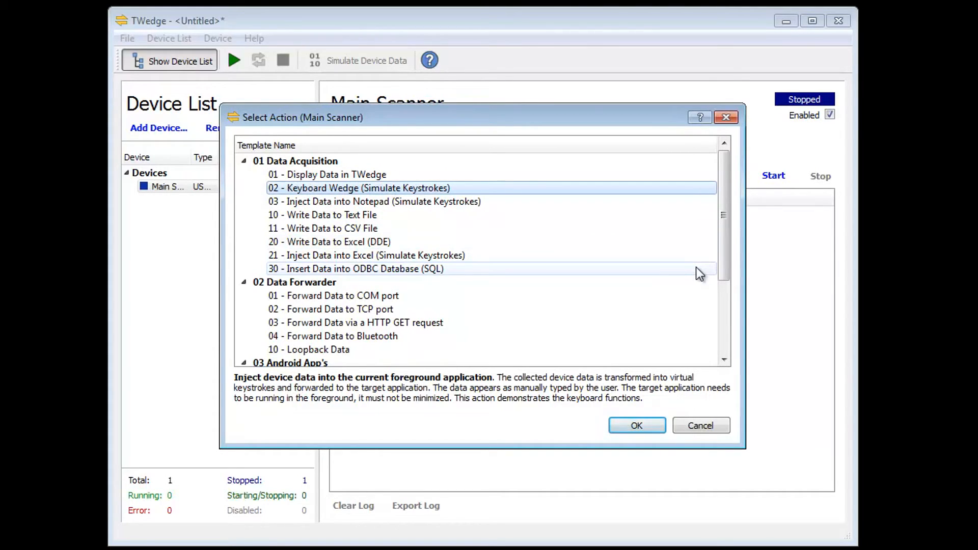
click(355, 269)
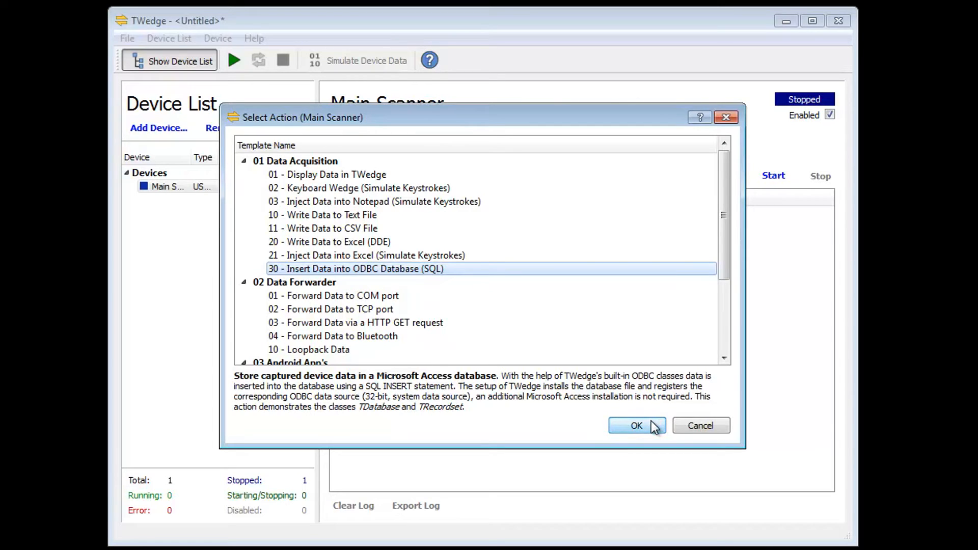
click(635, 425)
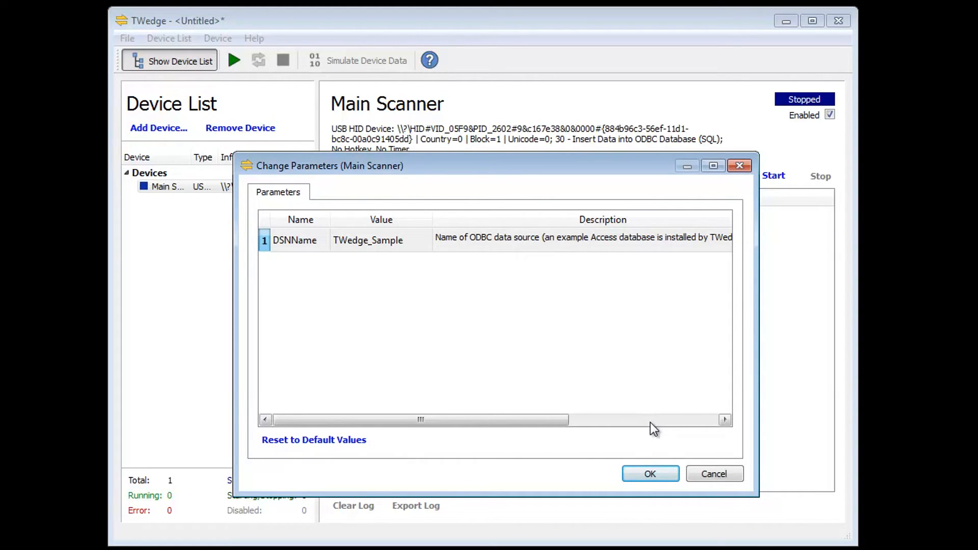
click(649, 473)
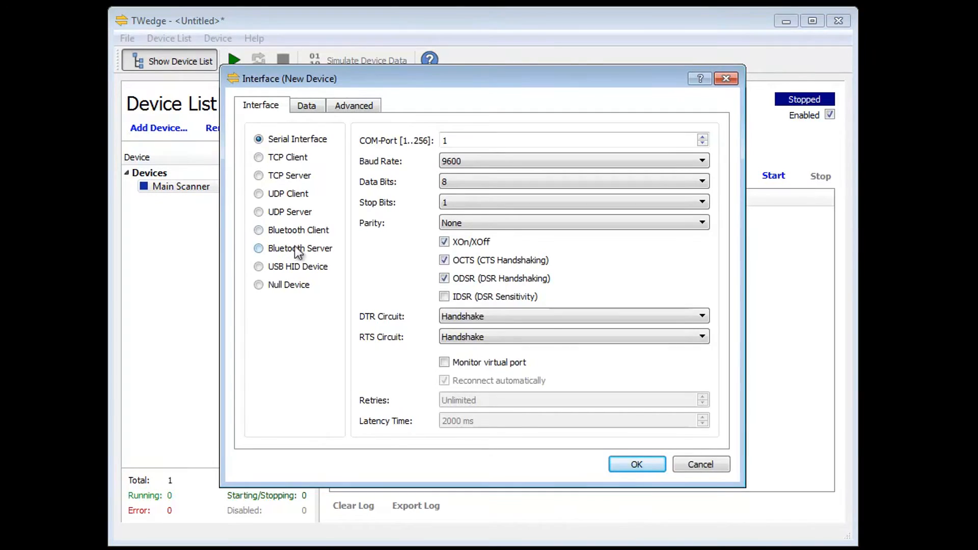
Configure the new device as a Bluetooth Client connecting to Galaxy Nexus.
click(258, 229)
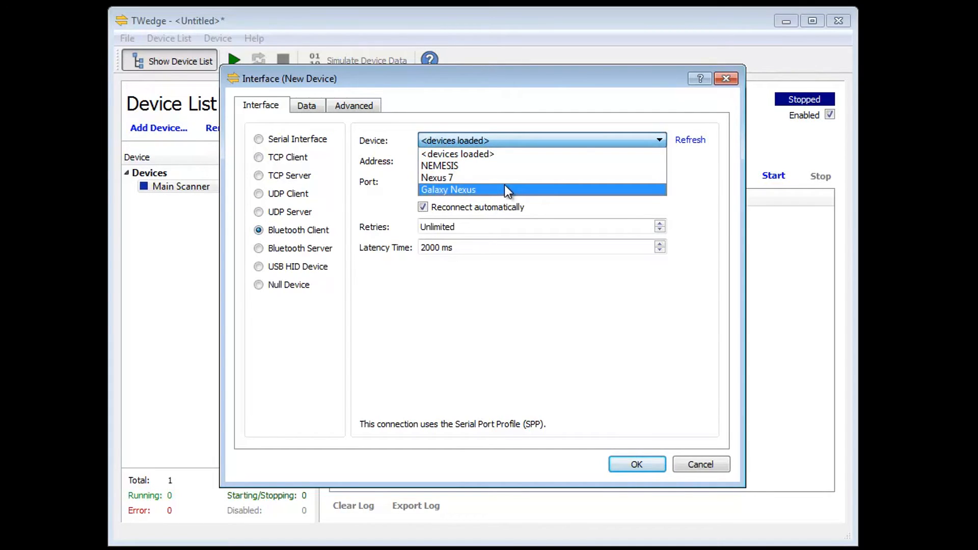
click(448, 189)
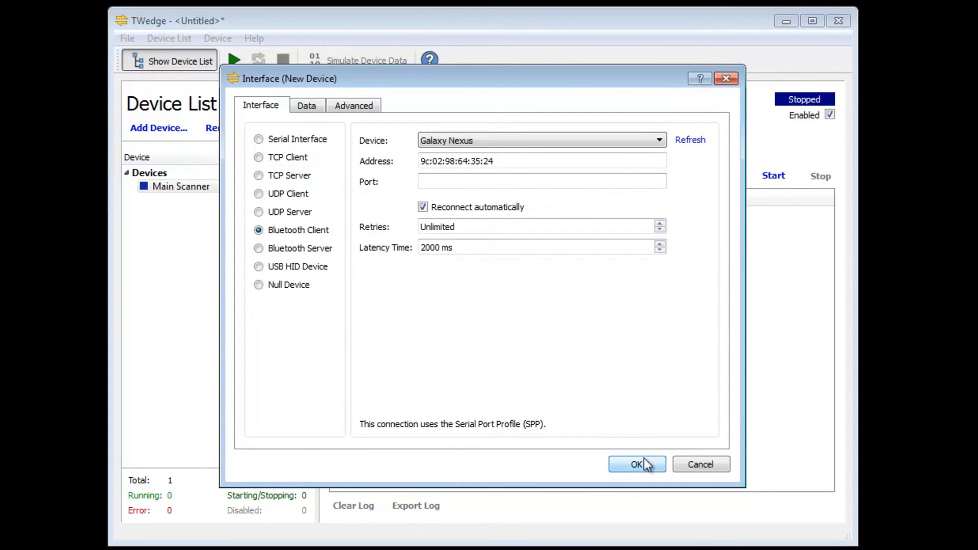
click(636, 464)
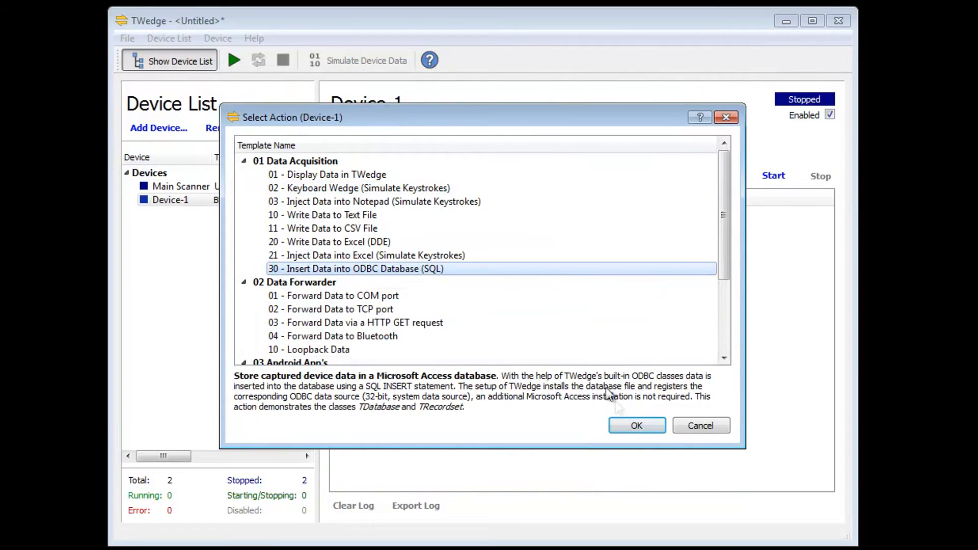
Accept the ODBC Database insert action and name the device 'Smartphone Scanner'.
click(636, 425)
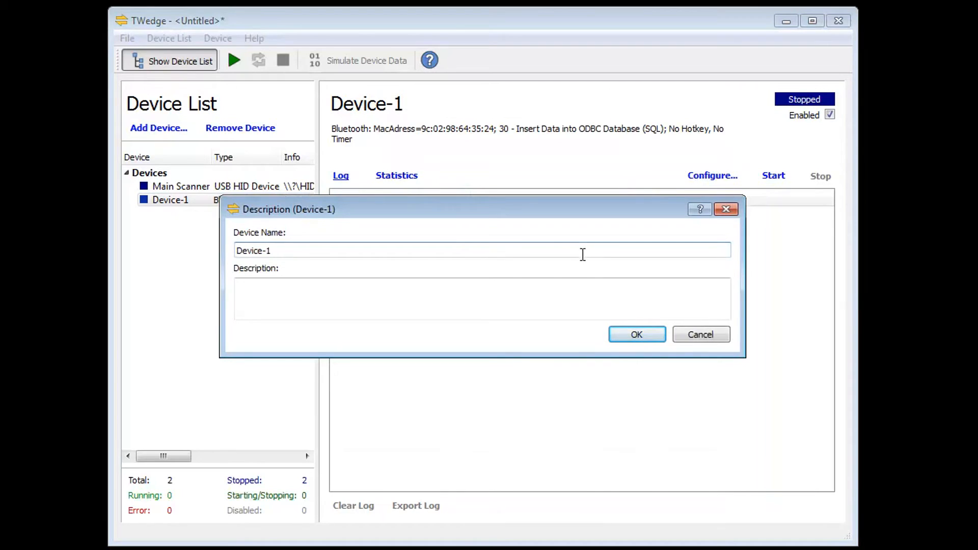
text(Smartphone Scanner)
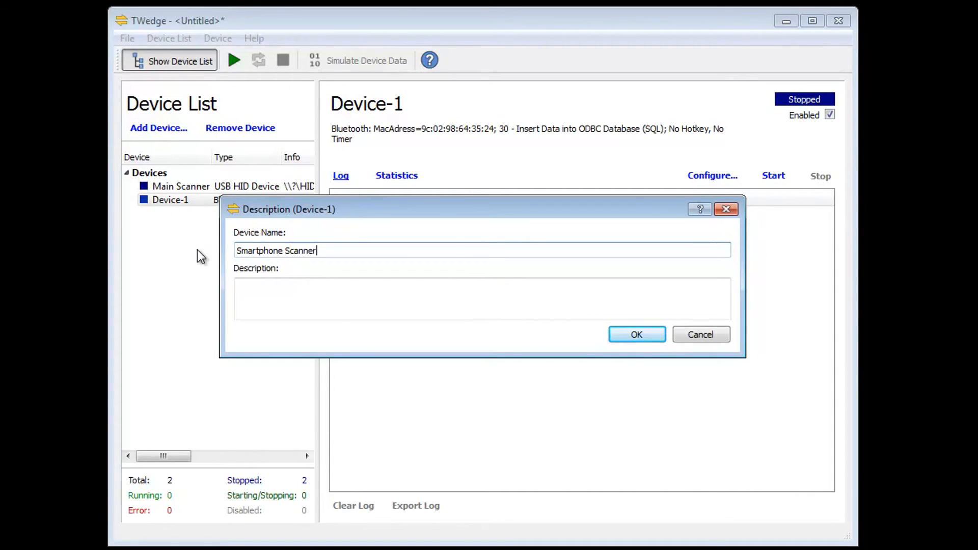
click(636, 334)
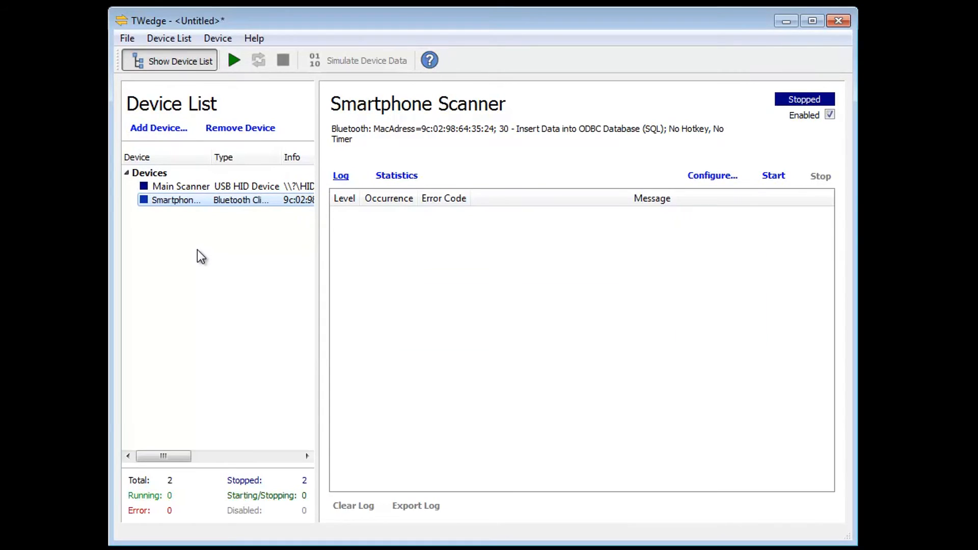
Select the Devices root node and start all devices from the toolbar.
click(150, 173)
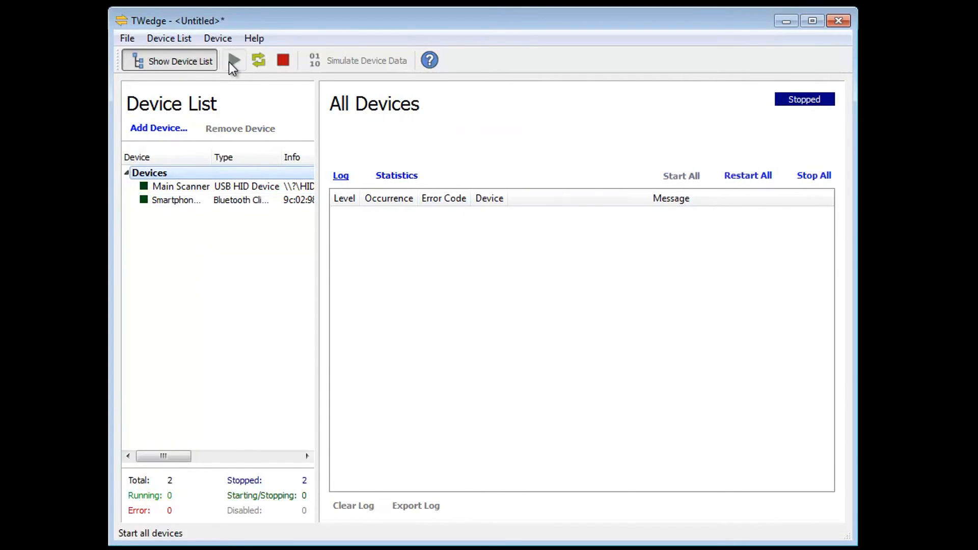
click(234, 61)
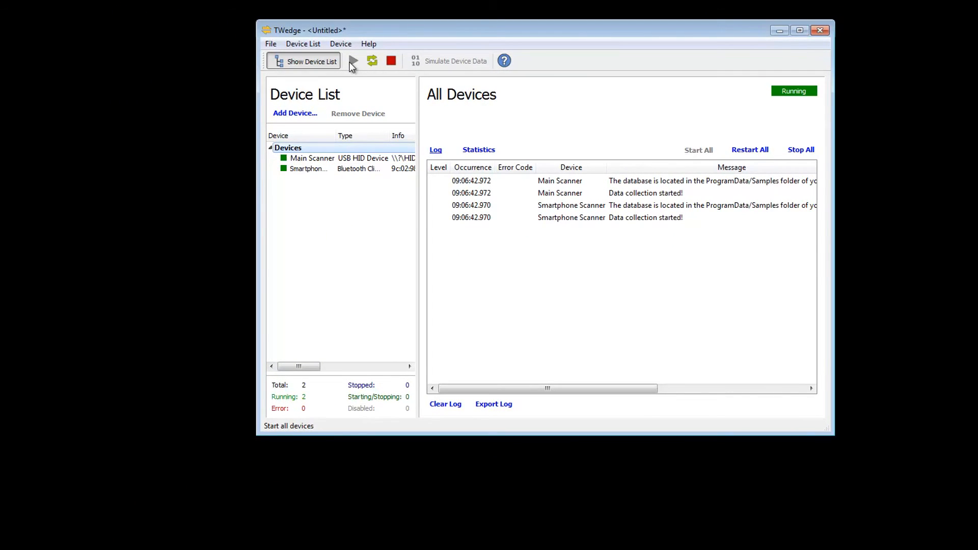